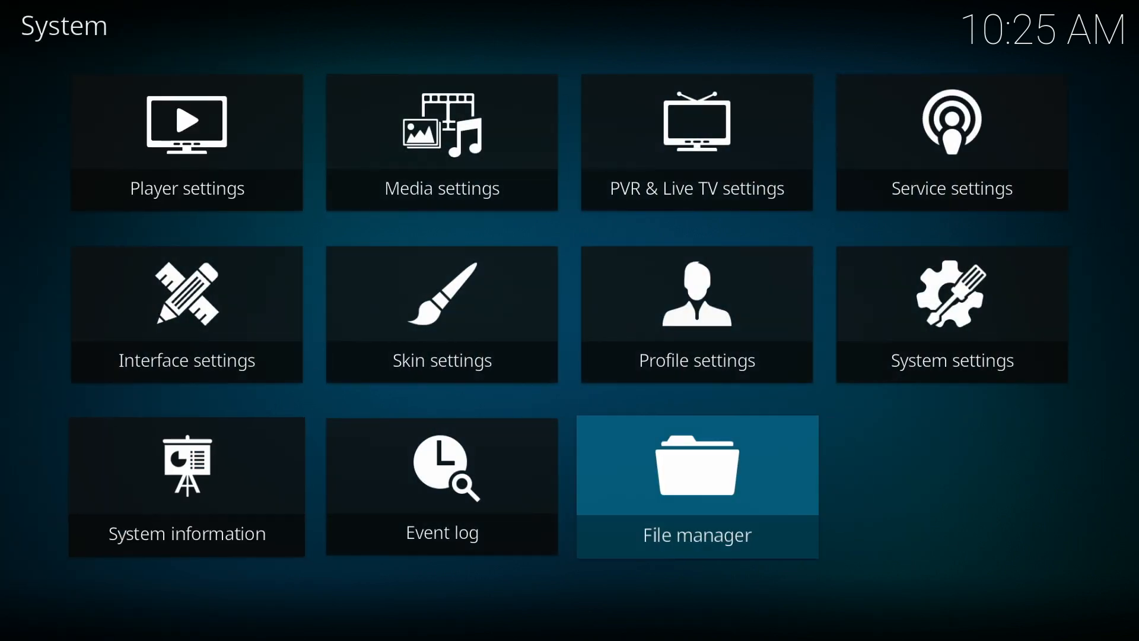
pyautogui.click(695, 465)
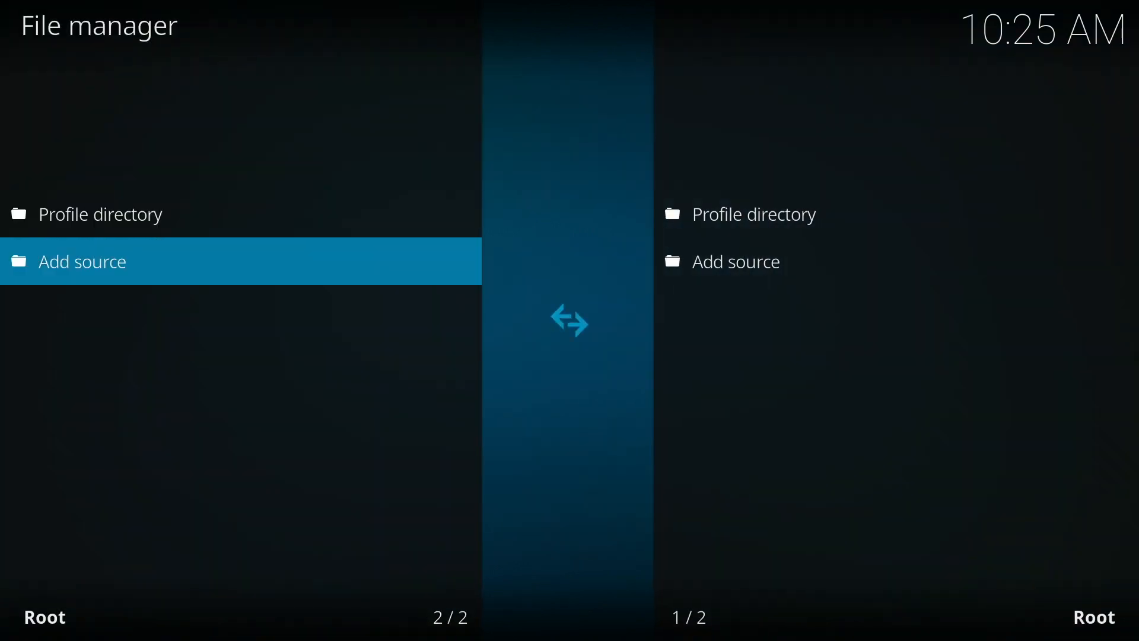
pyautogui.click(82, 261)
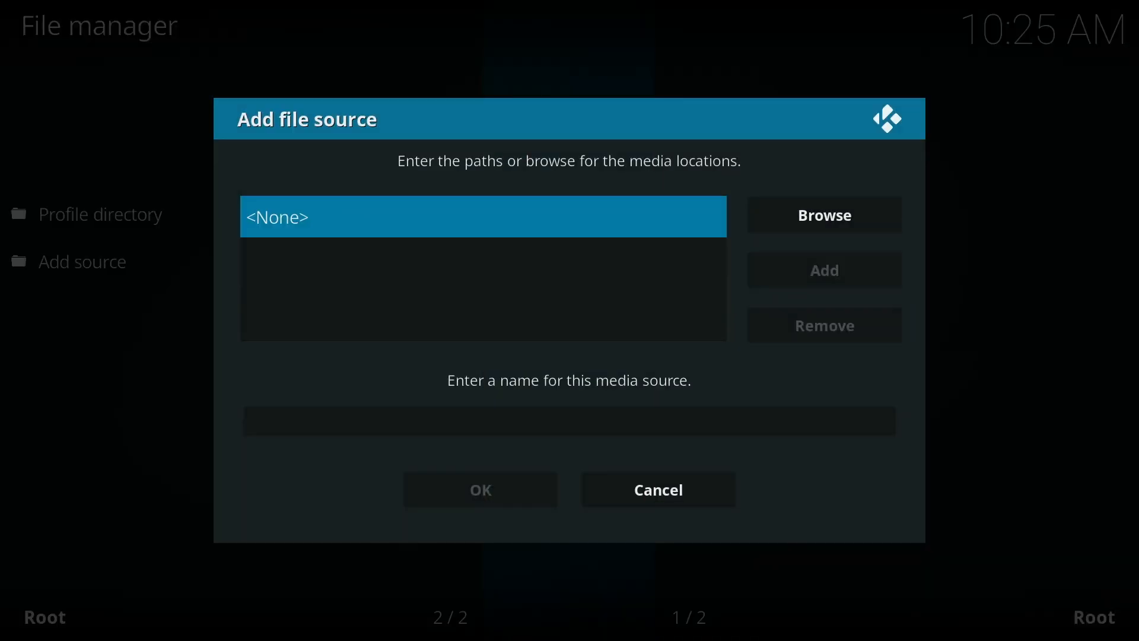
pyautogui.click(483, 216)
pyautogui.write('http://targetcreates.com/rep')
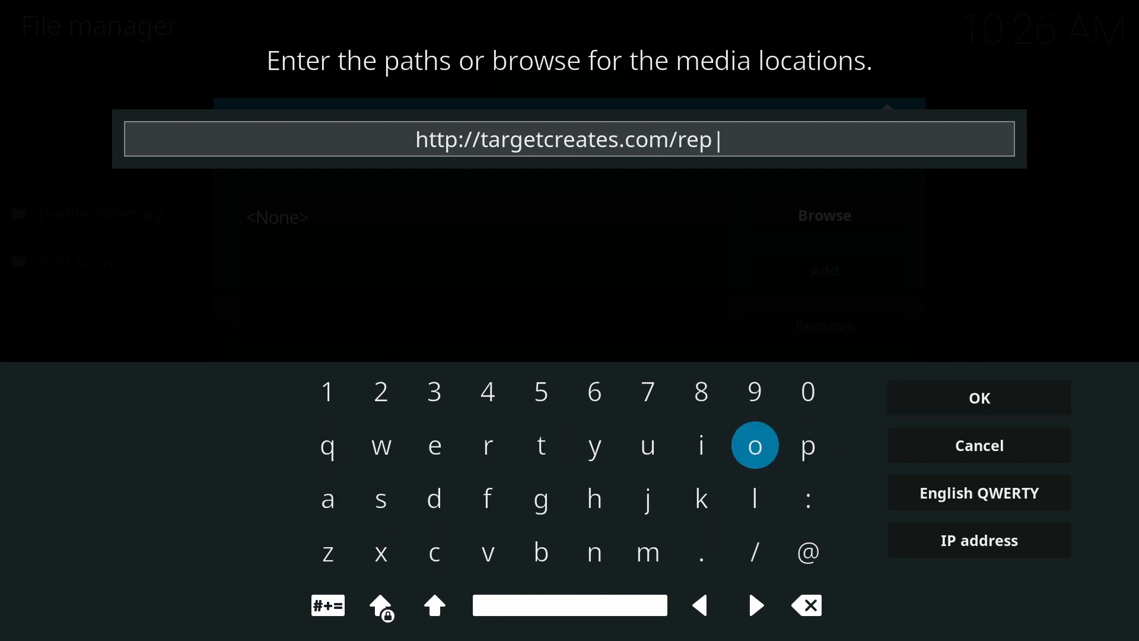
# - Confirm the targetcreates.com/repo address and clear the default source name for renaming
pyautogui.click(978, 397)
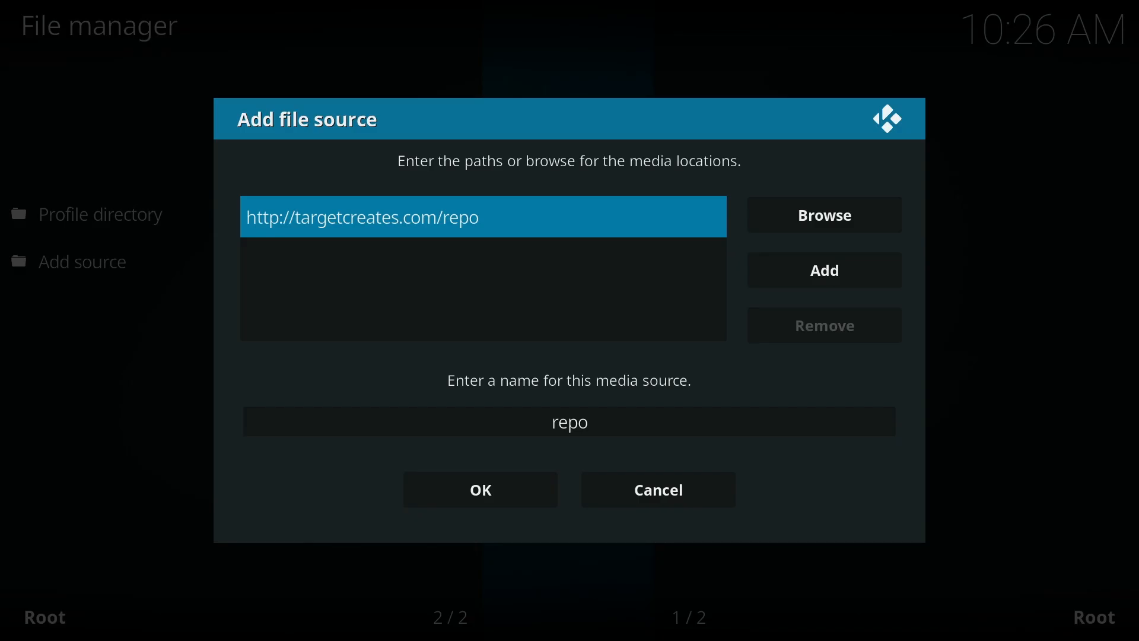
pyautogui.click(568, 421)
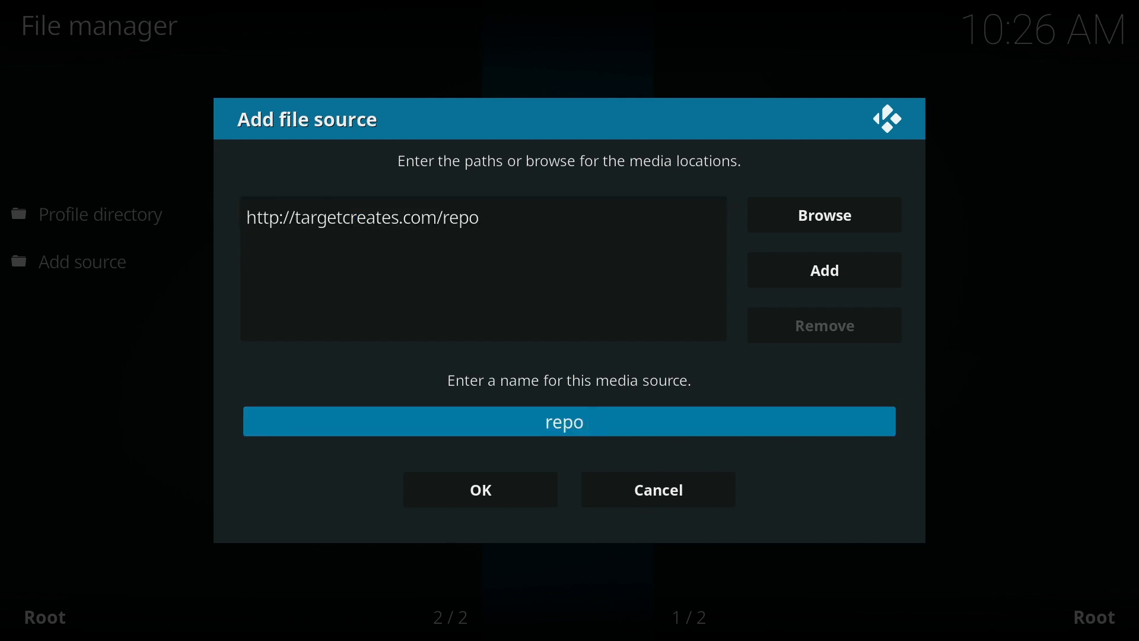
pyautogui.click(568, 421)
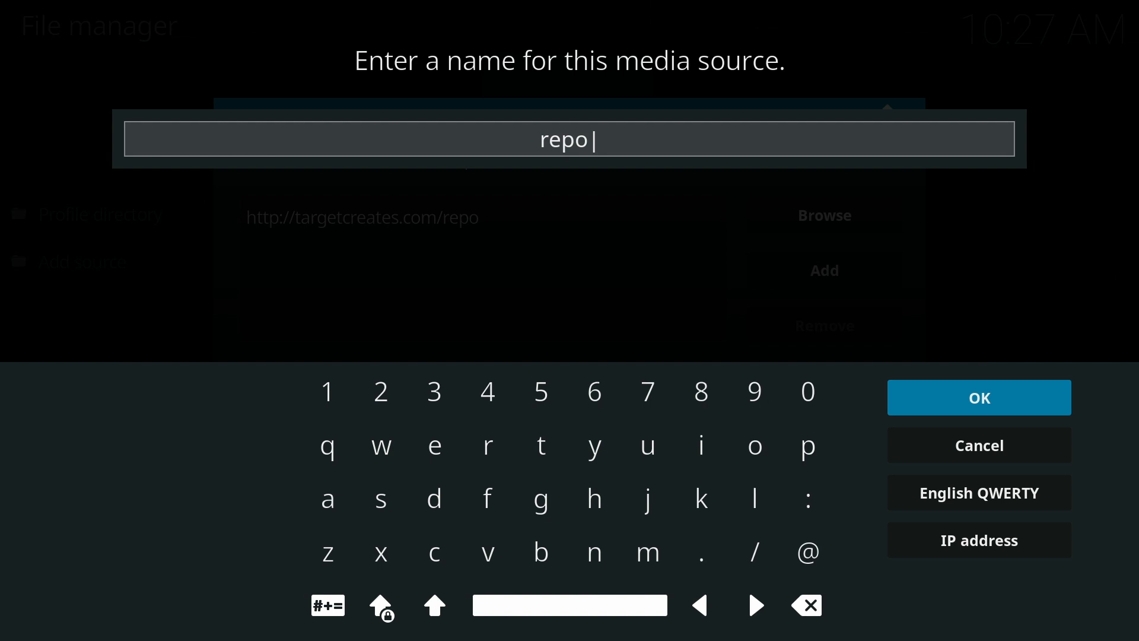
pyautogui.click(807, 605)
pyautogui.write('Gears R')
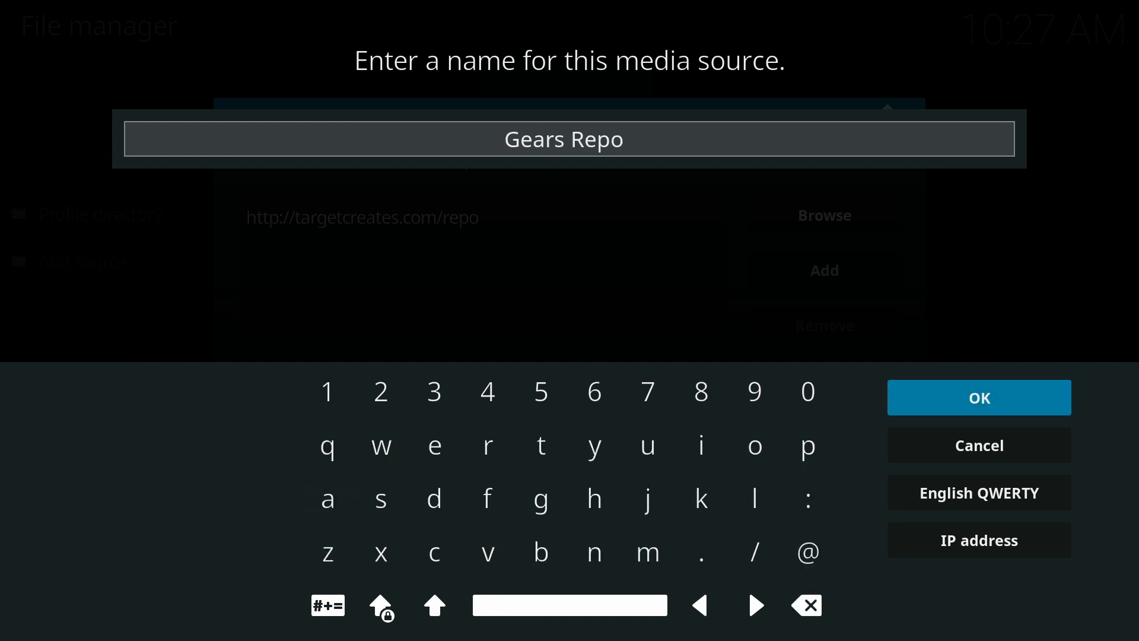
# - Name the source 'Gears Repo' and save it, returning to the home screen
pyautogui.click(978, 397)
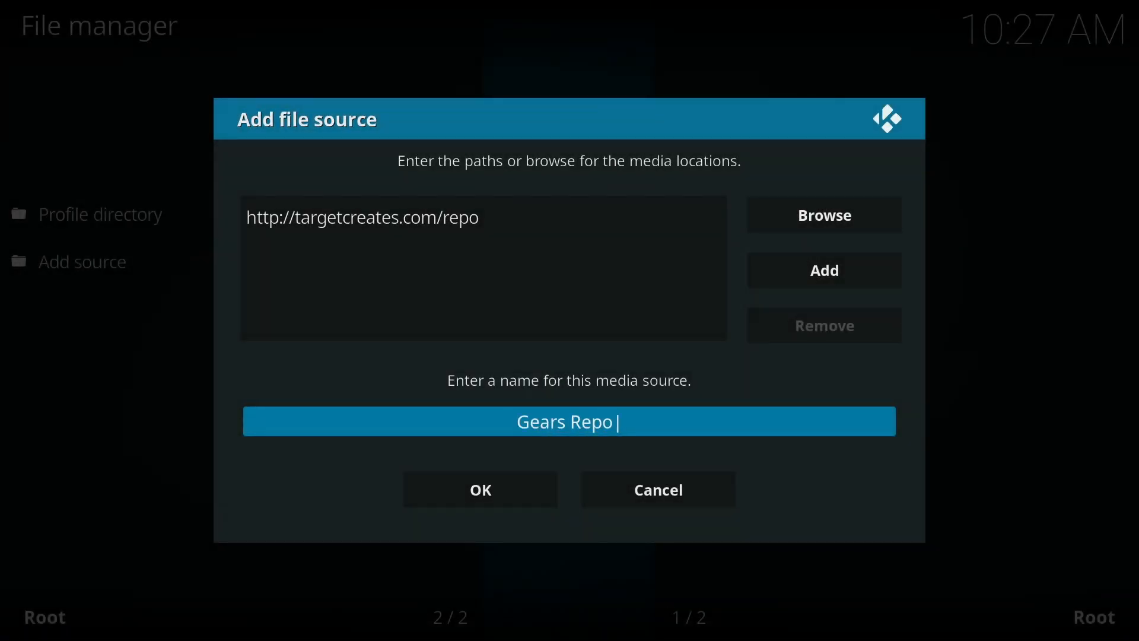
pyautogui.click(479, 489)
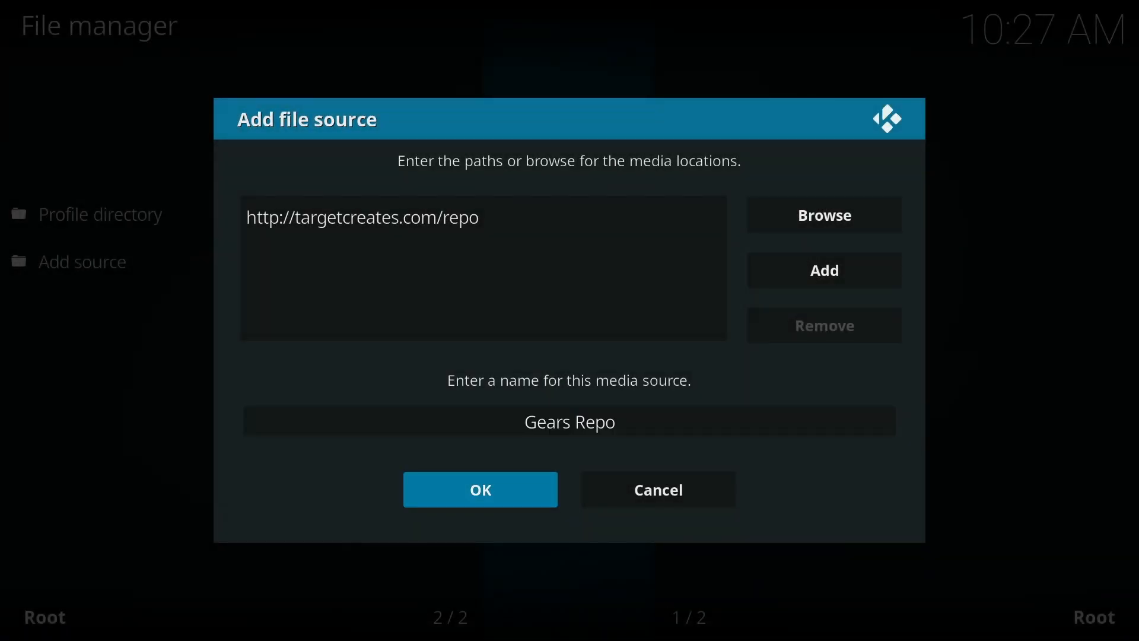
pyautogui.click(478, 489)
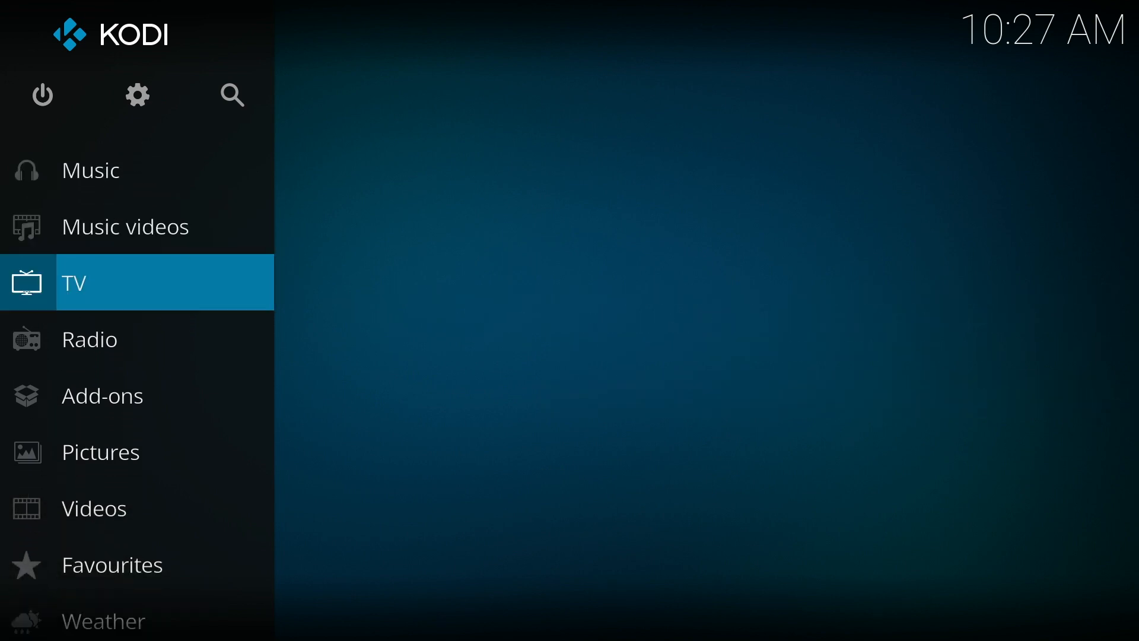
# - Attempt an Install from zip file in the add-on browser, revealing that unknown sources are disabled
pyautogui.click(102, 395)
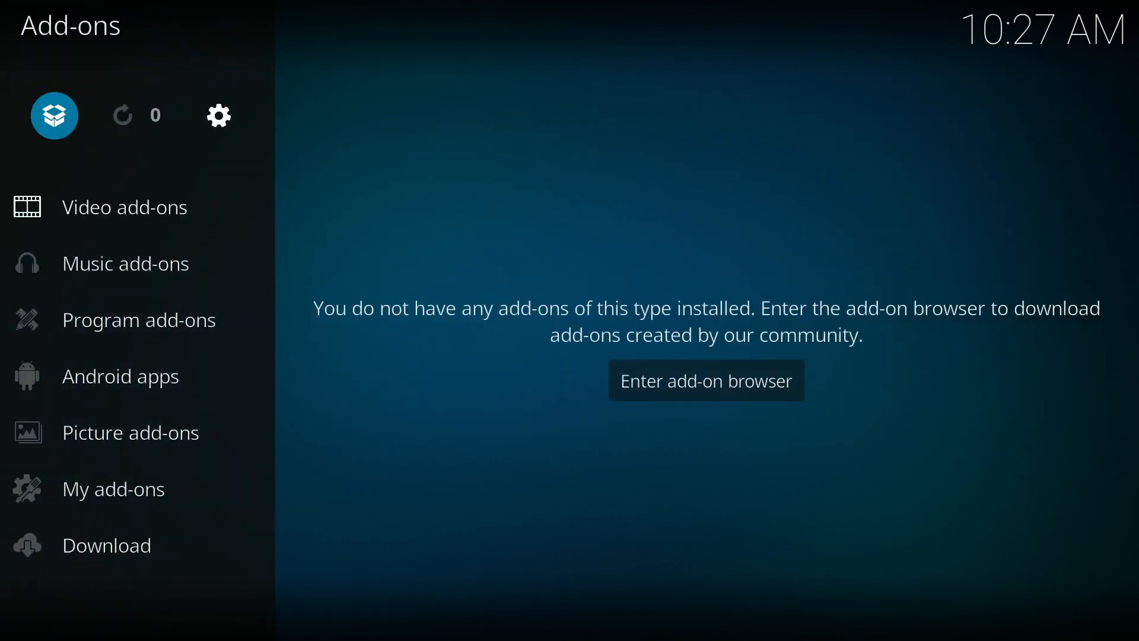
pyautogui.click(705, 379)
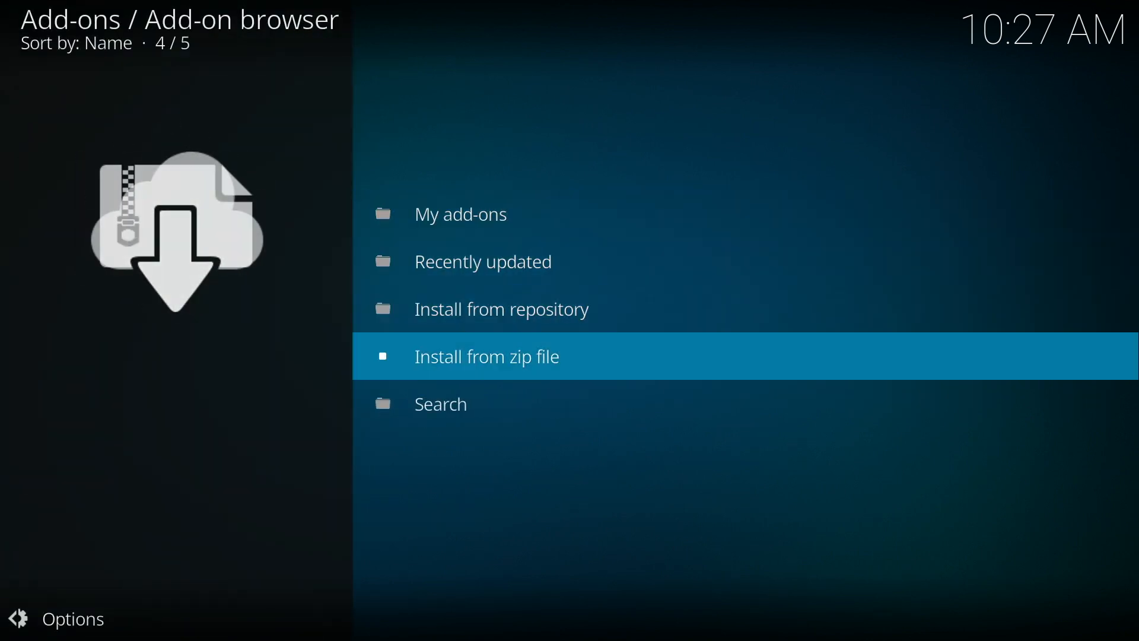
pyautogui.click(486, 355)
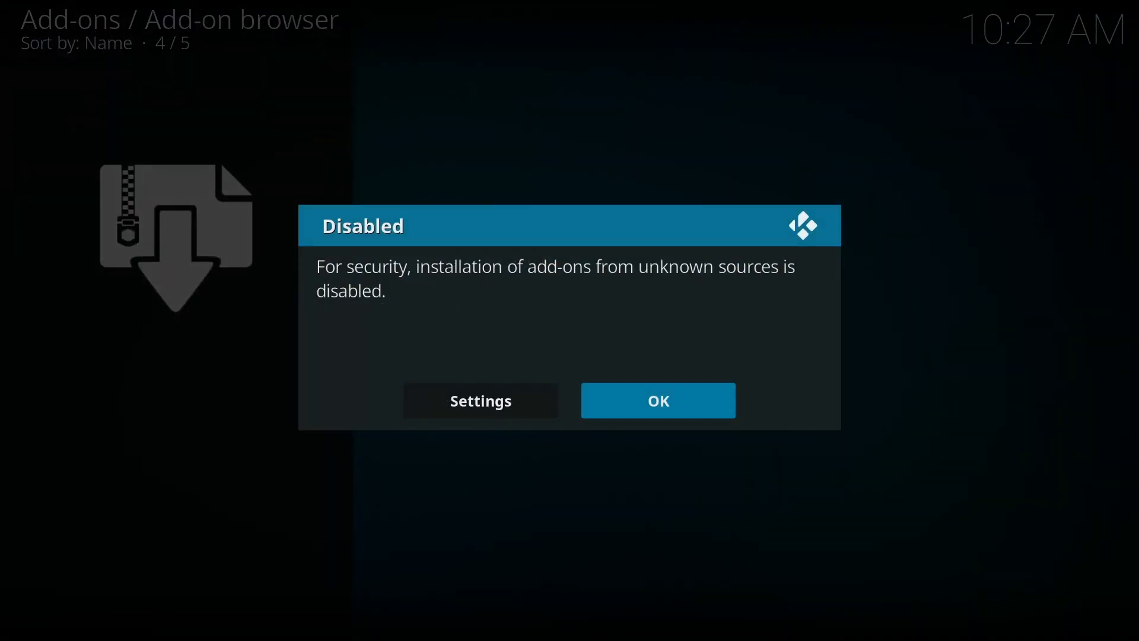
# - Switch Unknown sources on in add-on settings and accept the security warning
pyautogui.click(656, 400)
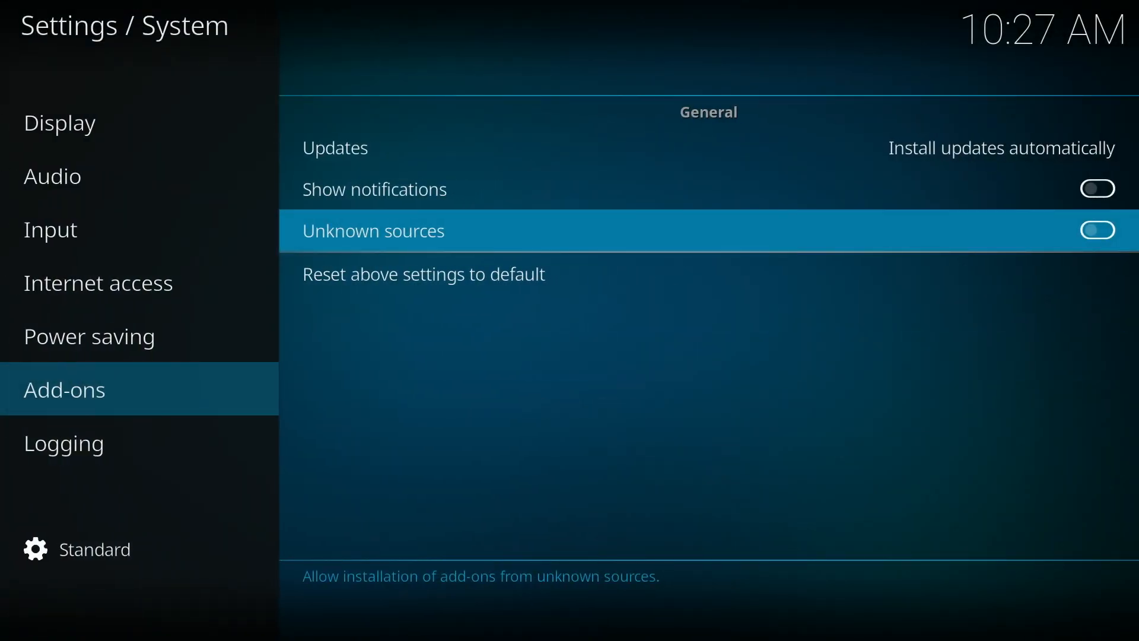
pyautogui.click(1096, 230)
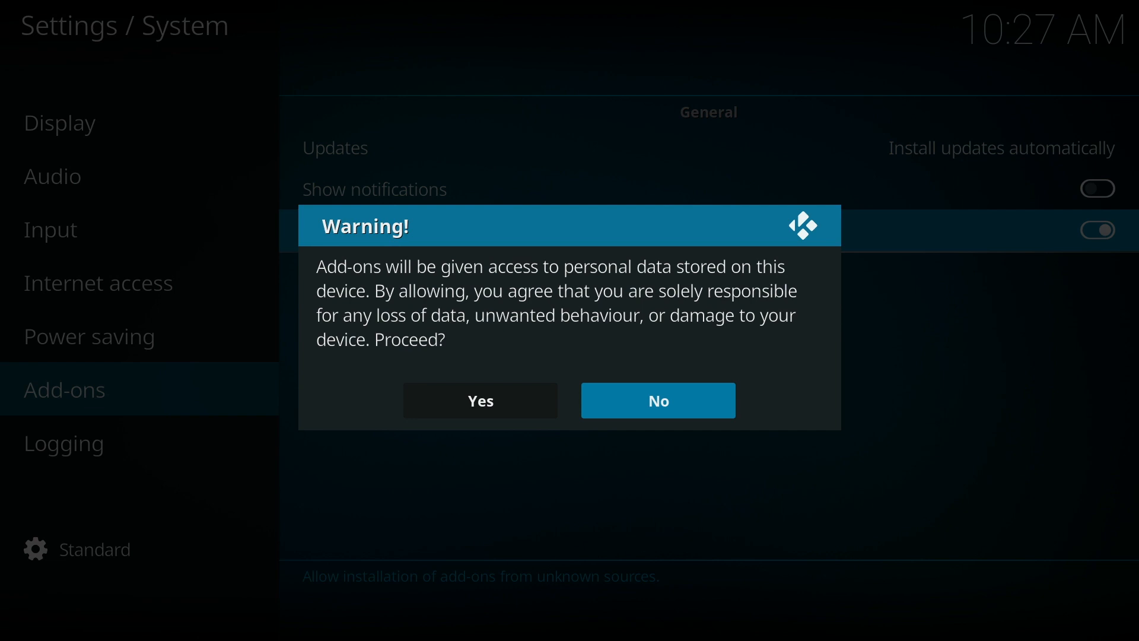
pyautogui.click(479, 400)
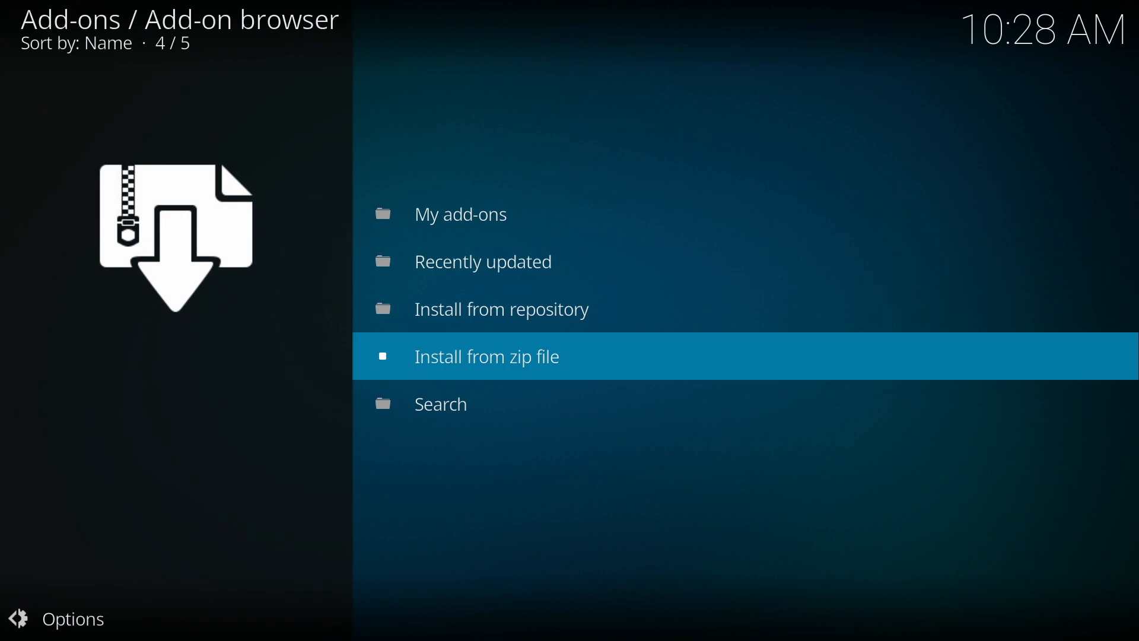
# - Install repository.GearsTV-1.1.zip from the Gears Repo source
pyautogui.click(486, 356)
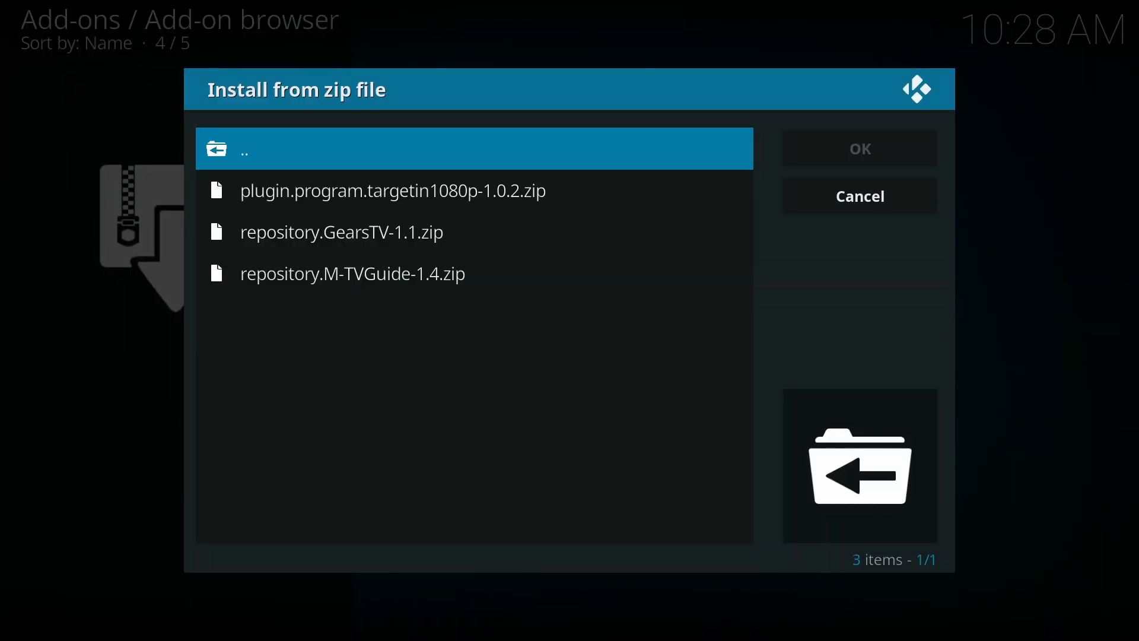
pyautogui.click(342, 232)
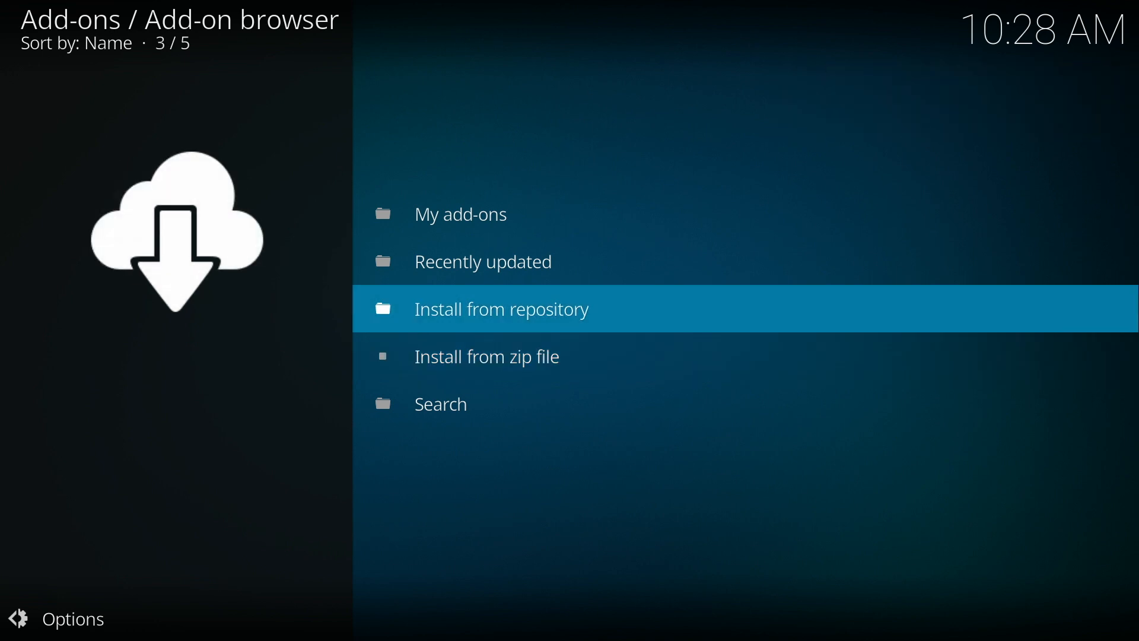
# - Browse the GEARS TV Repository's video add-ons and show the GEARS TV add-on's information page
pyautogui.click(501, 308)
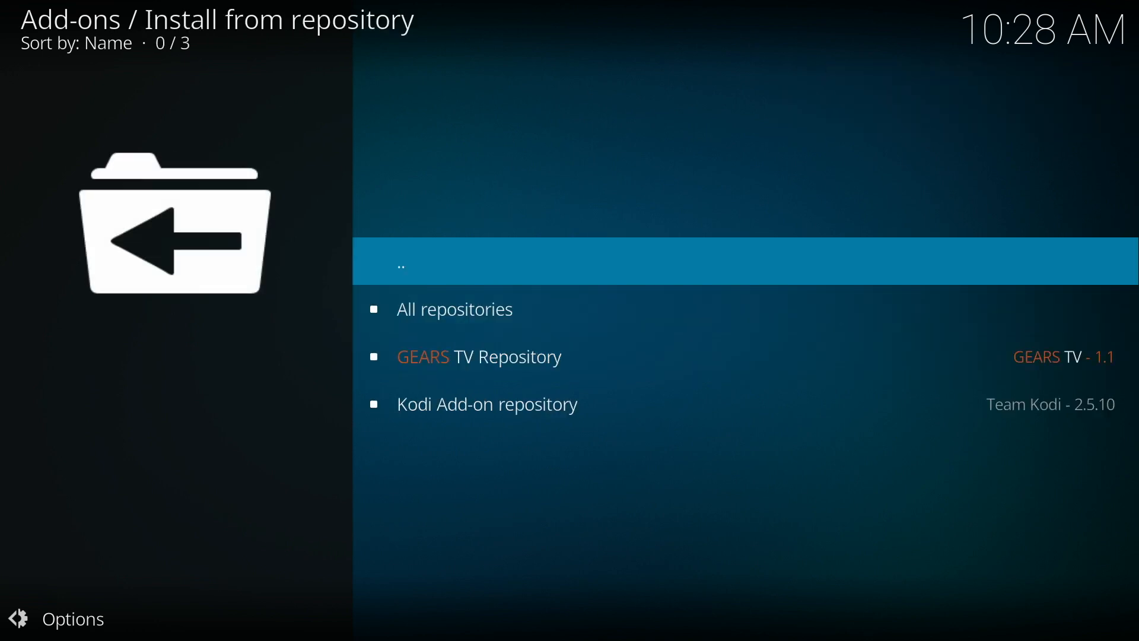
pyautogui.click(478, 356)
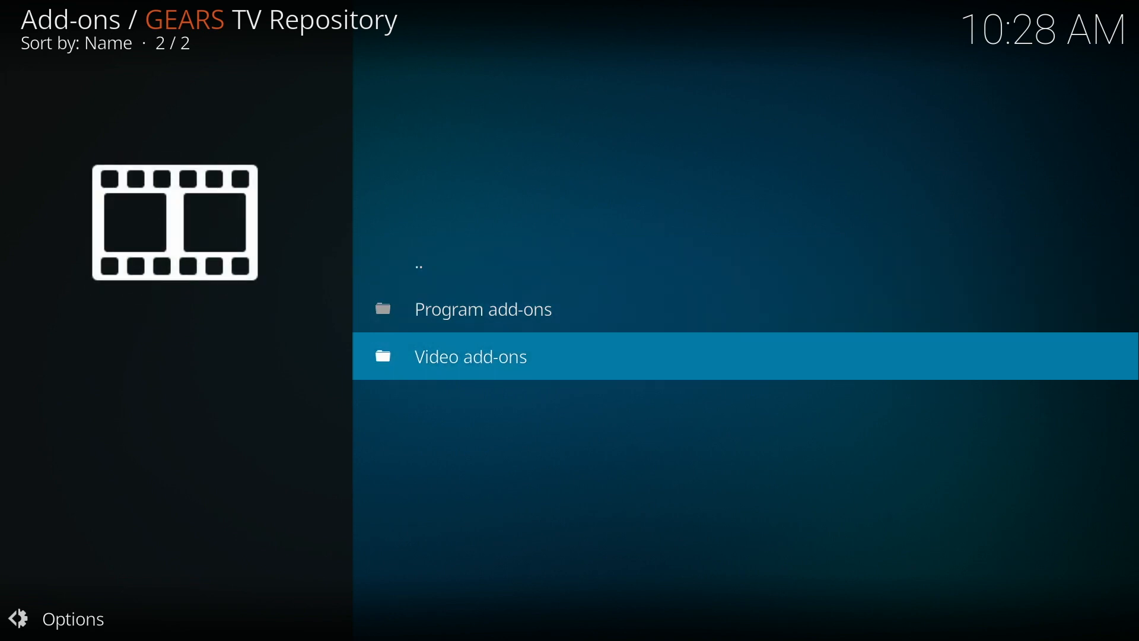
pyautogui.click(470, 356)
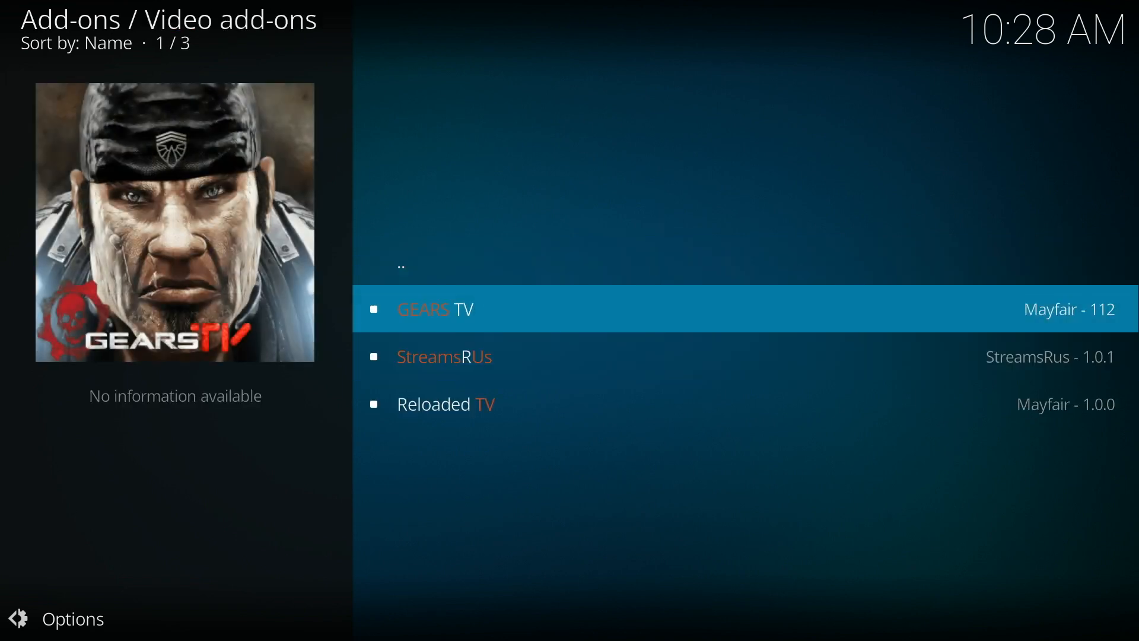
pyautogui.click(434, 309)
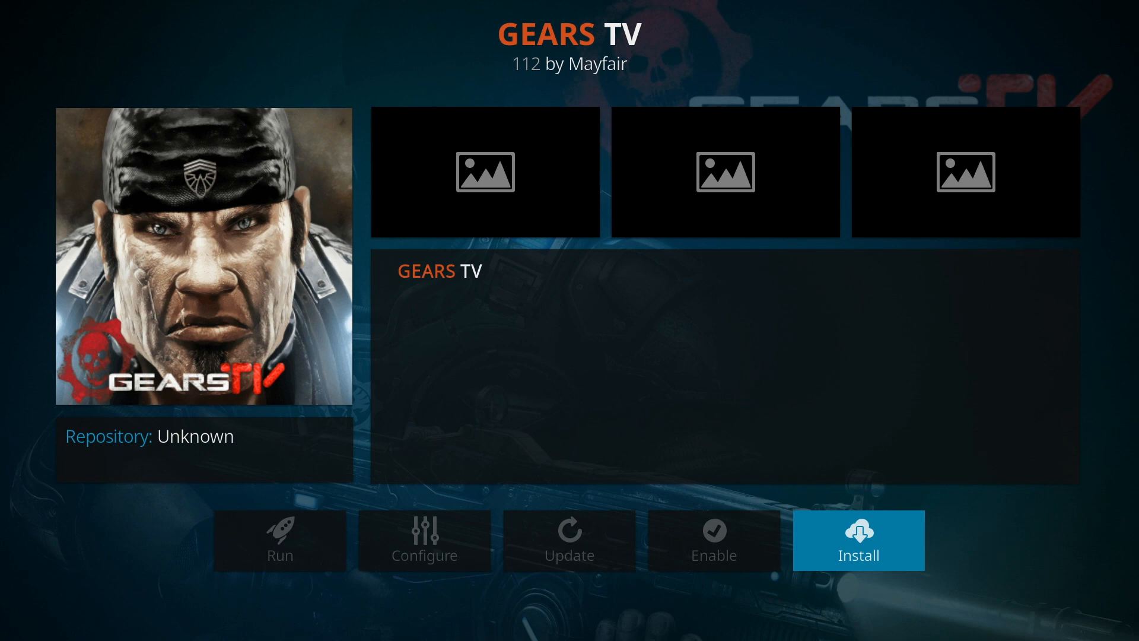